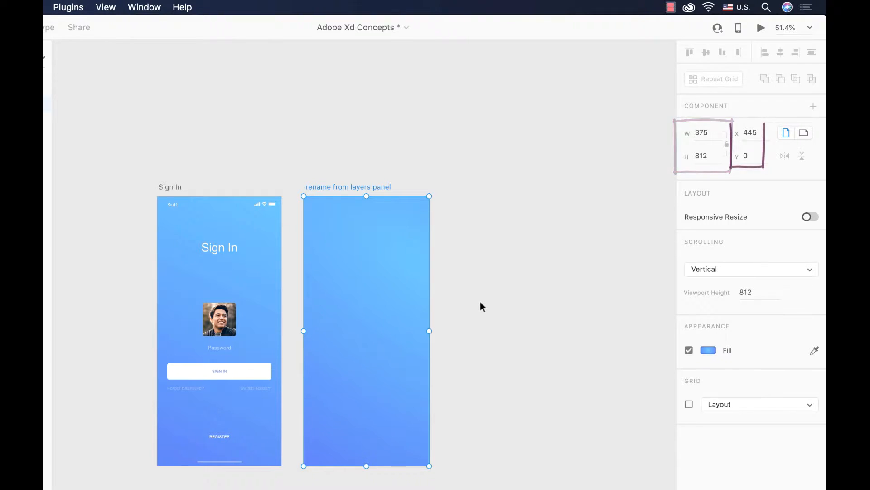
Toggle Profile – 4 orientation, enter width 400, and set Scrolling to None
click(755, 132)
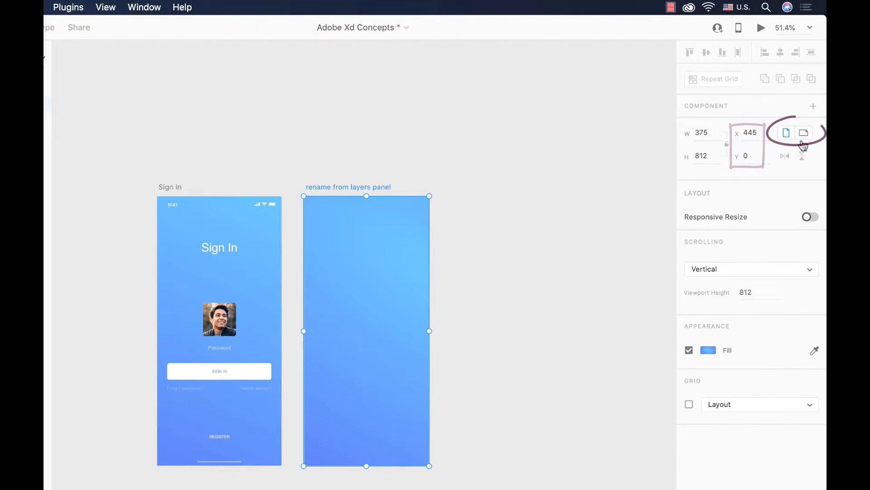
click(804, 133)
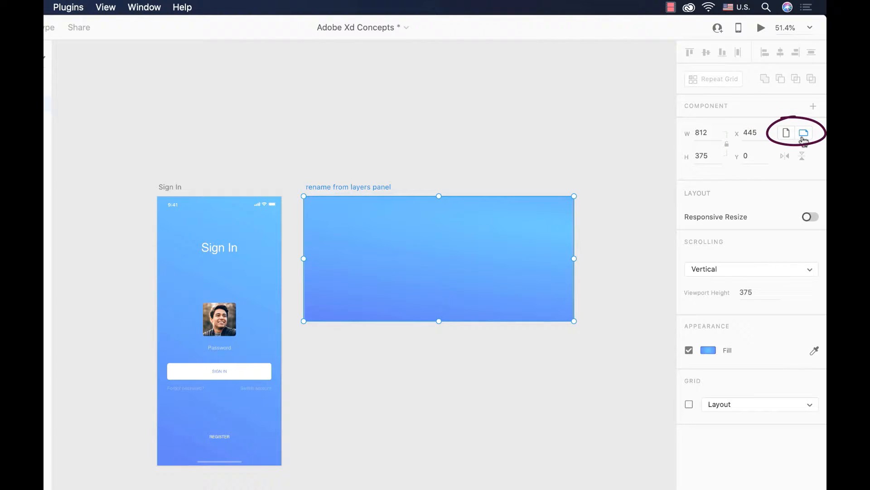
click(786, 133)
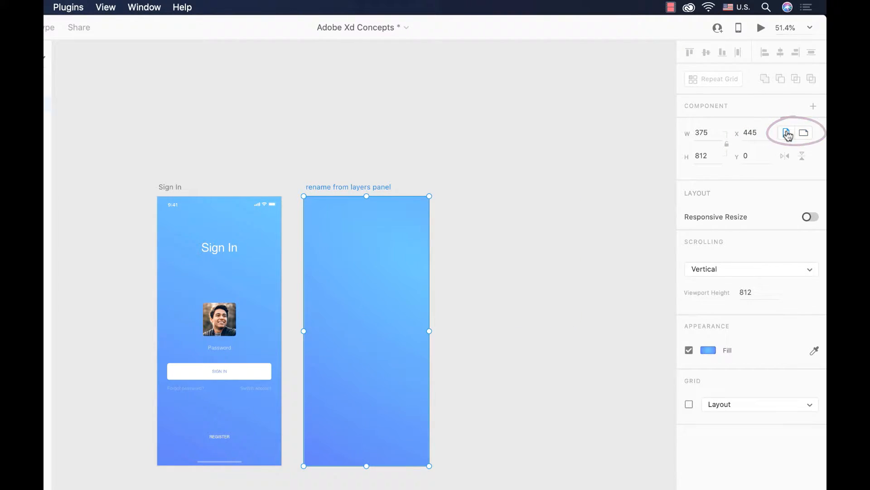
click(702, 133)
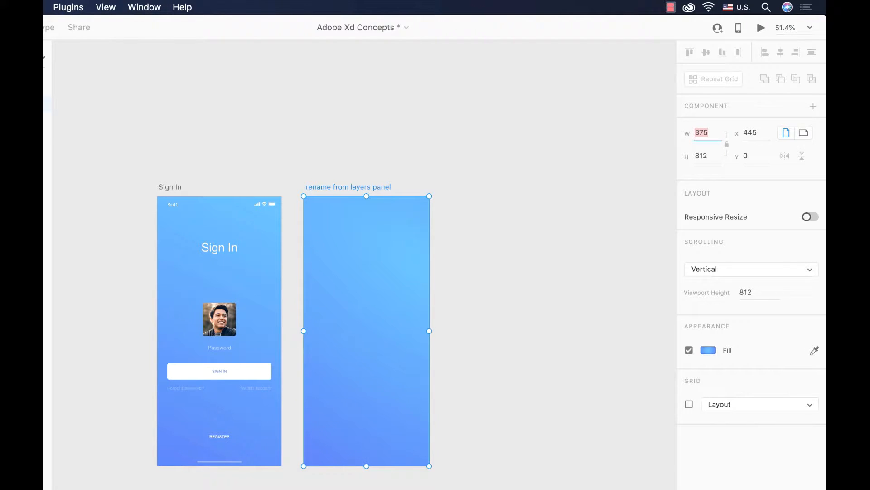
text(400)
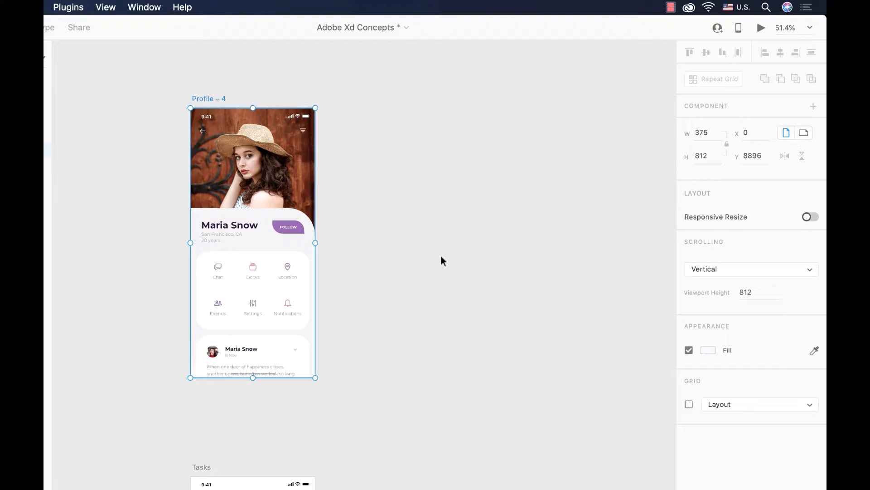
mouse_move(320, 338)
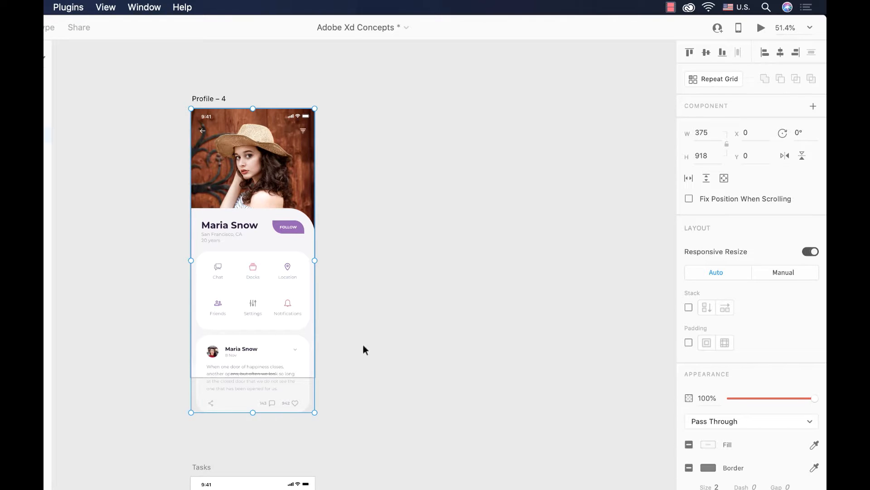
mouse_move(275, 255)
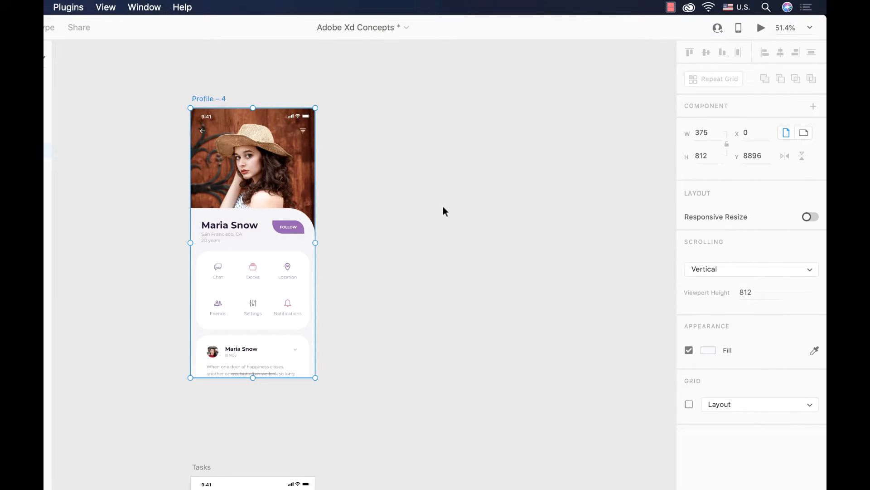
mouse_move(689, 281)
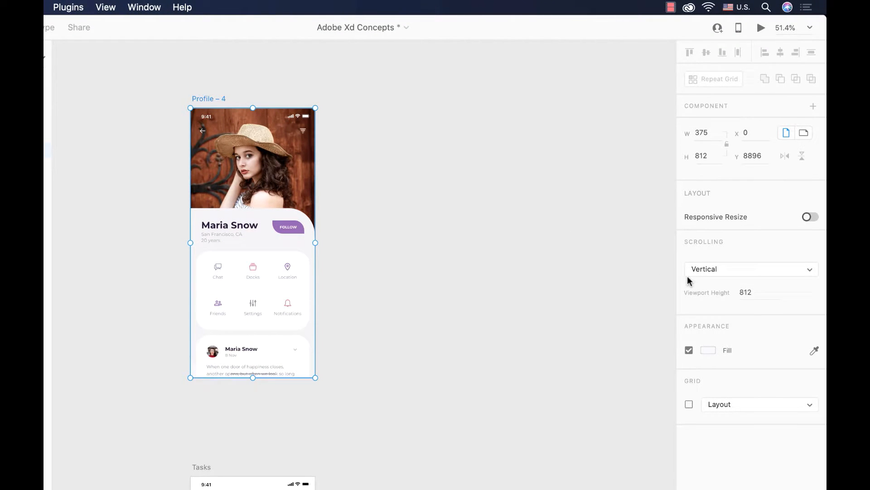
click(751, 269)
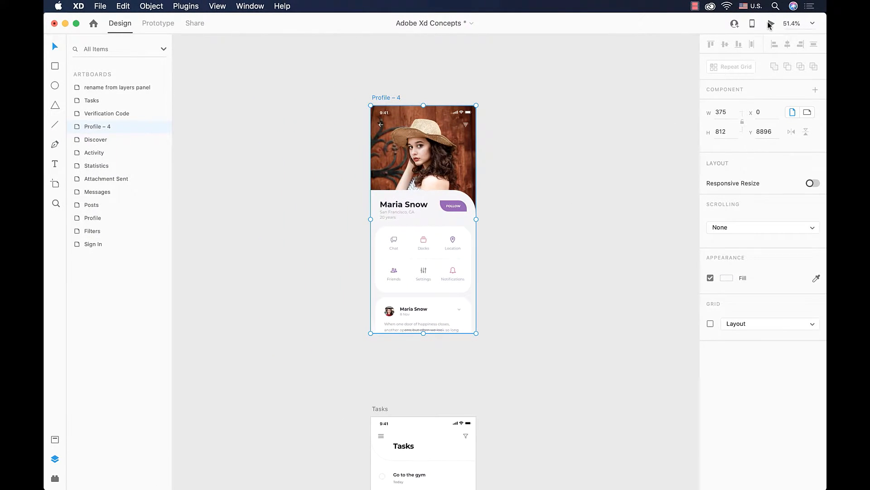
click(772, 23)
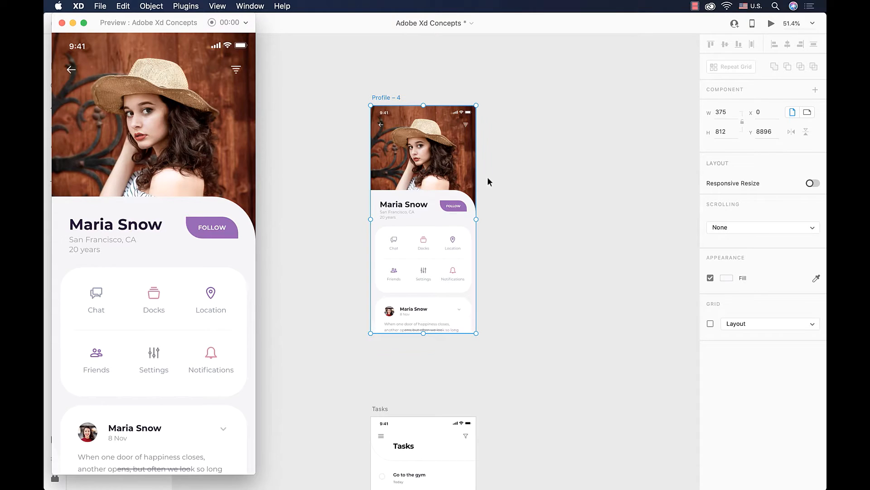
mouse_move(588, 222)
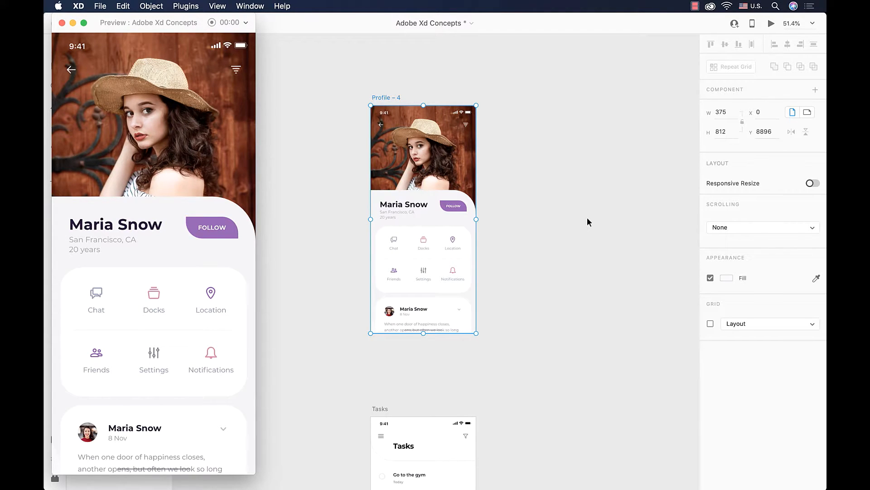
mouse_move(512, 283)
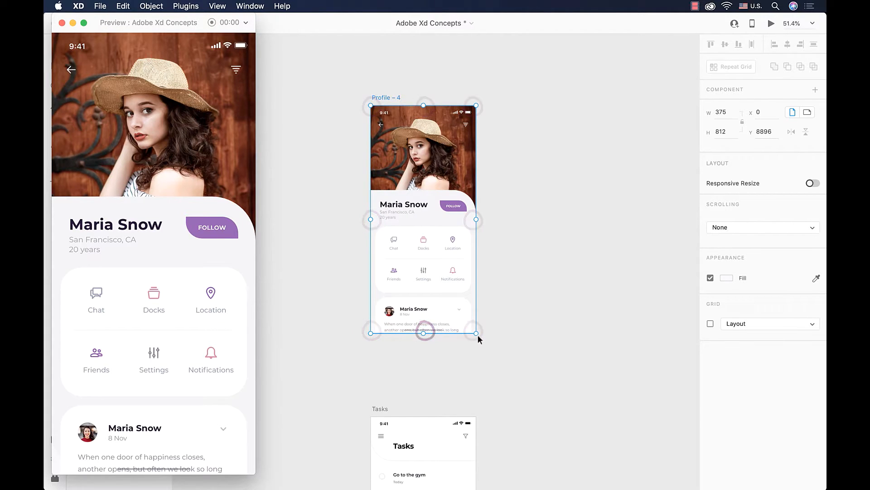
click(54, 22)
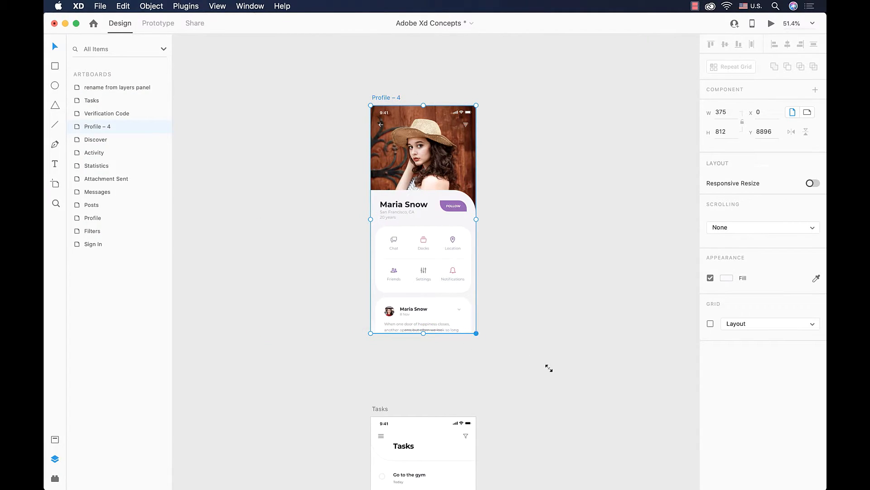
drag(476, 332, 493, 383)
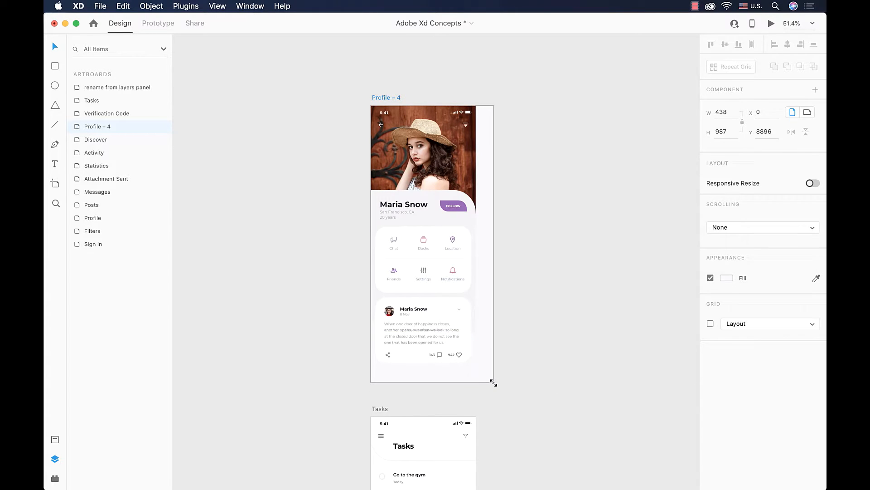
drag(493, 383, 536, 400)
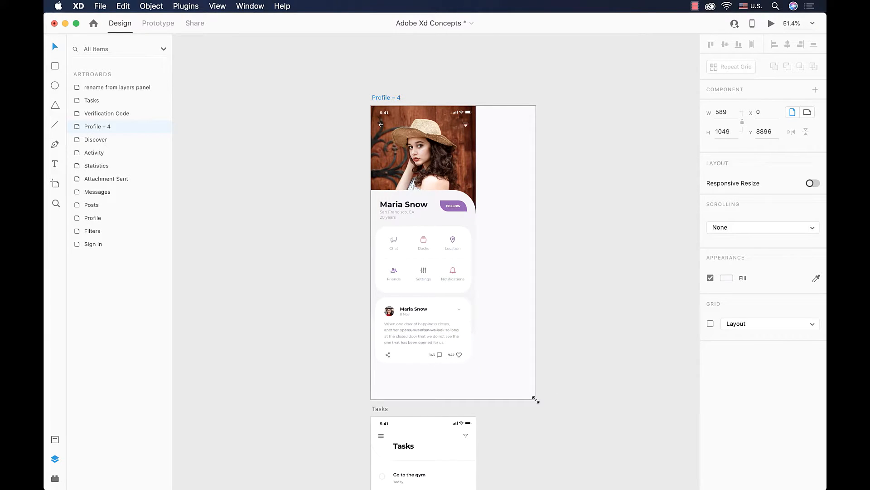
drag(537, 400, 525, 396)
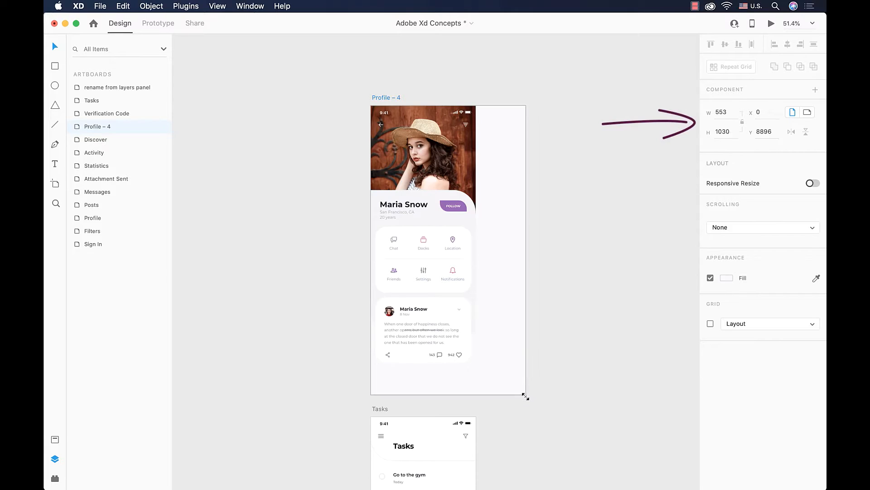
drag(526, 396, 508, 388)
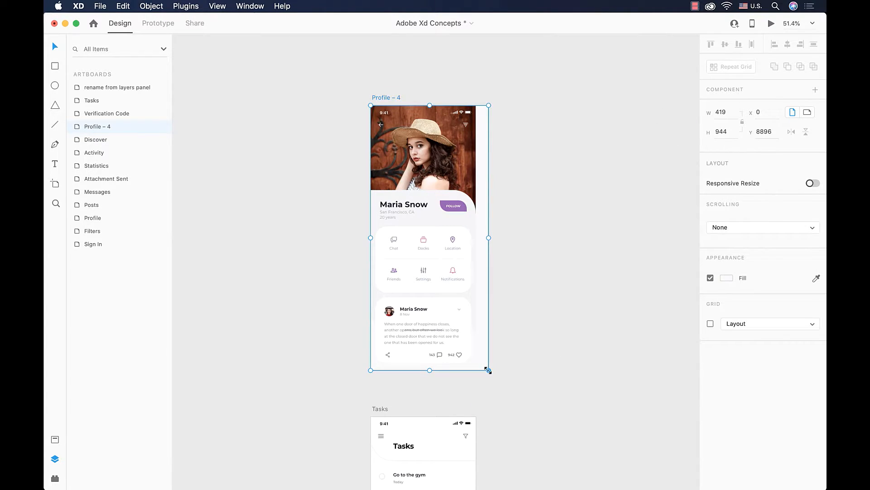
drag(488, 370, 476, 332)
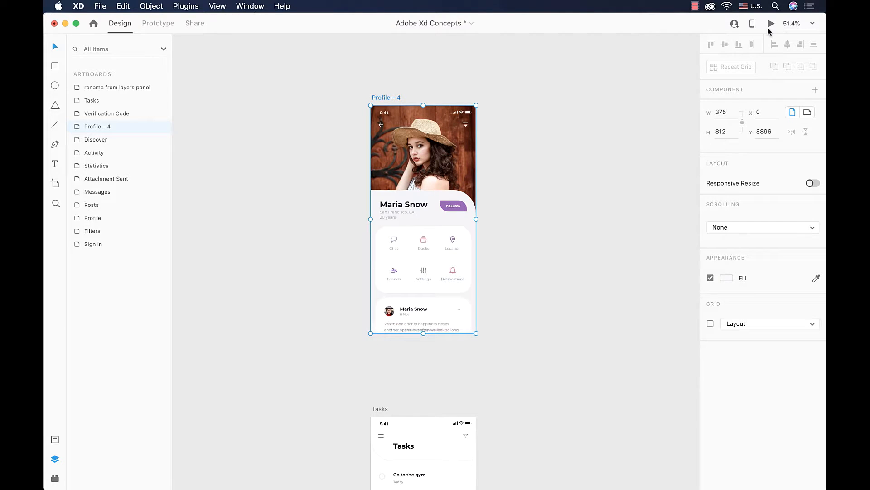
Preview Profile – 4, drag it taller, set H to 950, then set it to 812
click(771, 23)
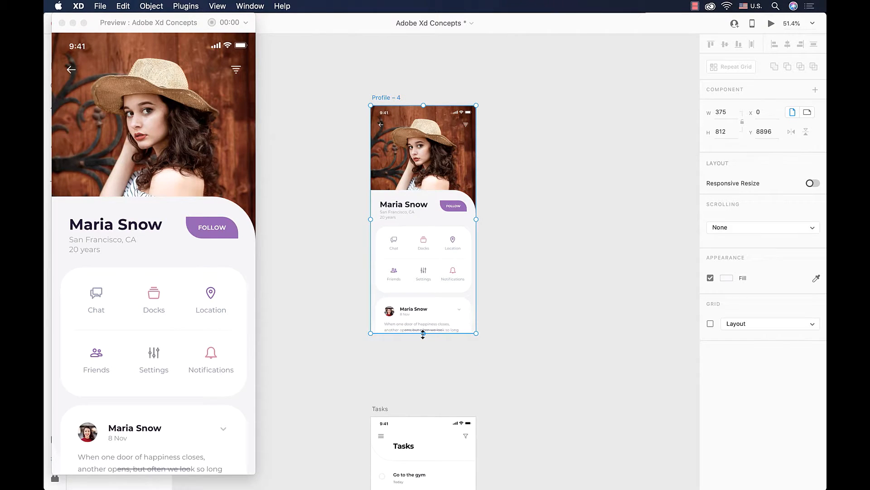
drag(422, 332, 423, 347)
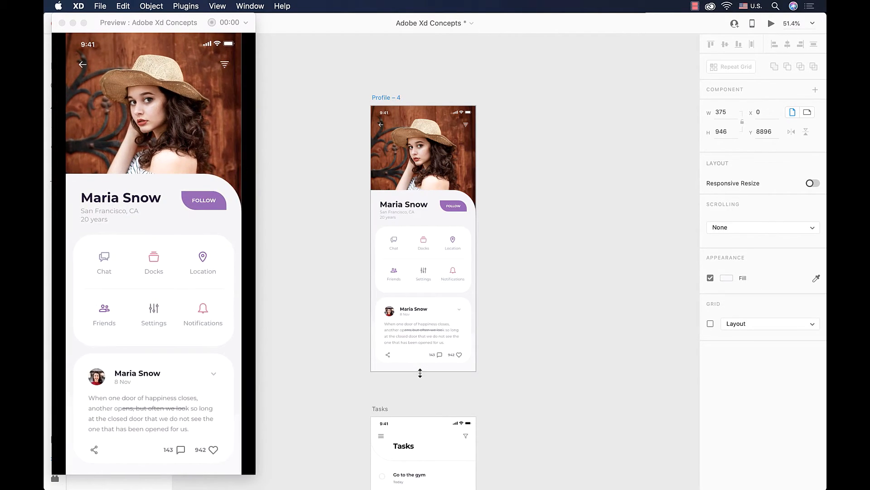
drag(420, 373, 420, 375)
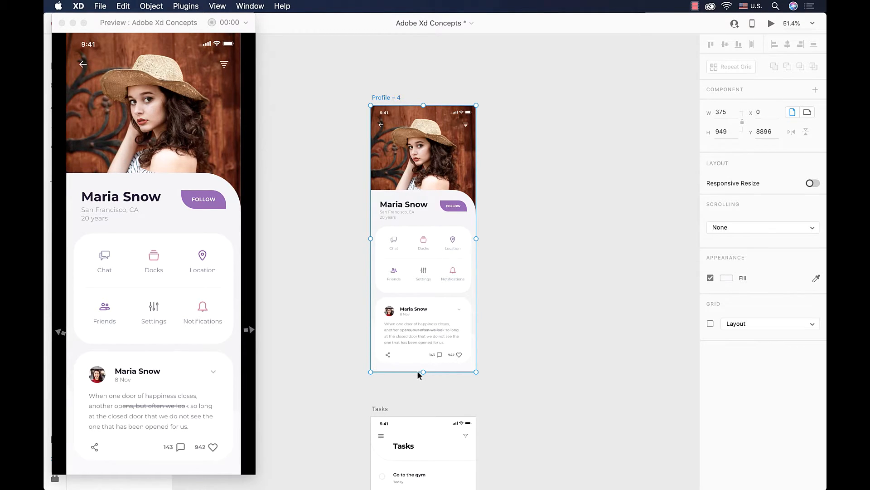
mouse_move(281, 297)
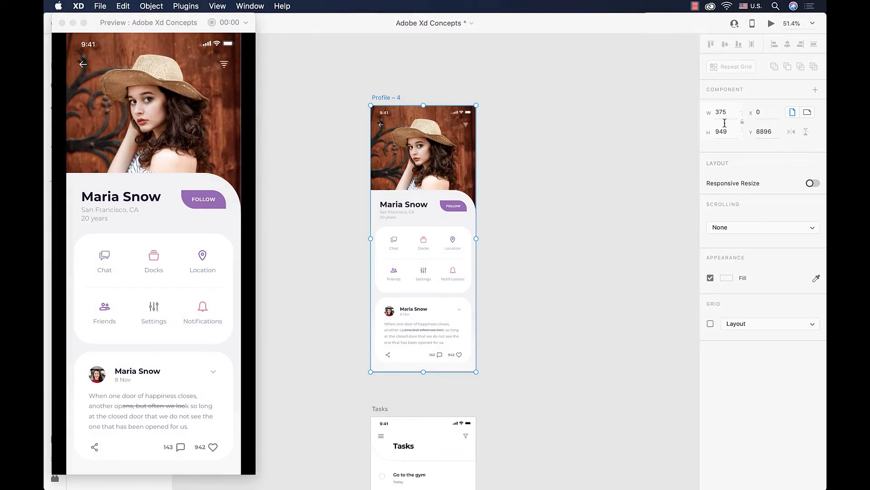
text(950)
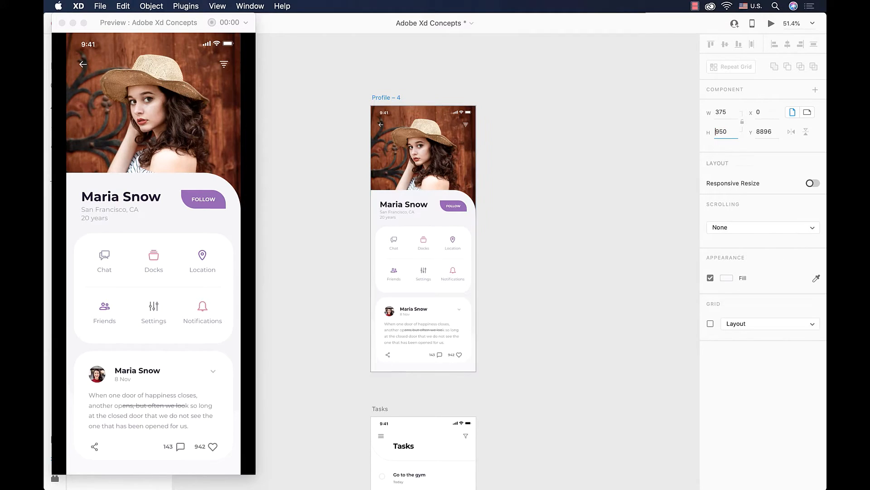
click(606, 170)
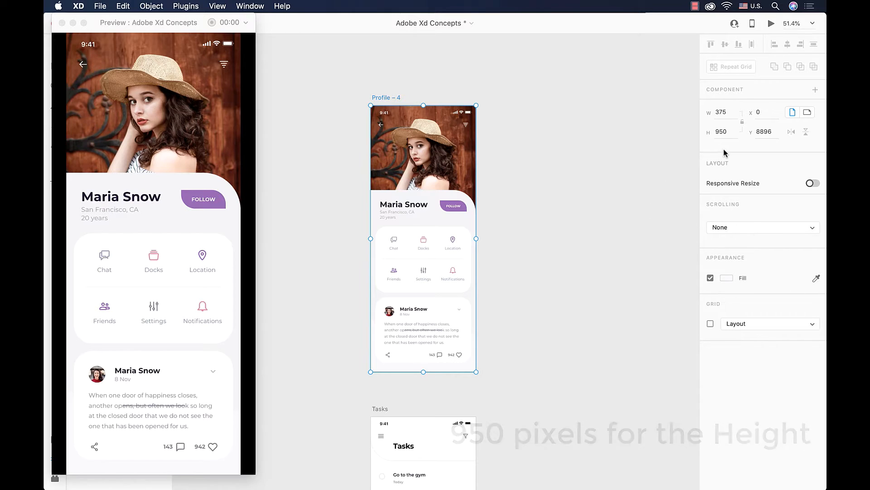
click(721, 131)
text(812)
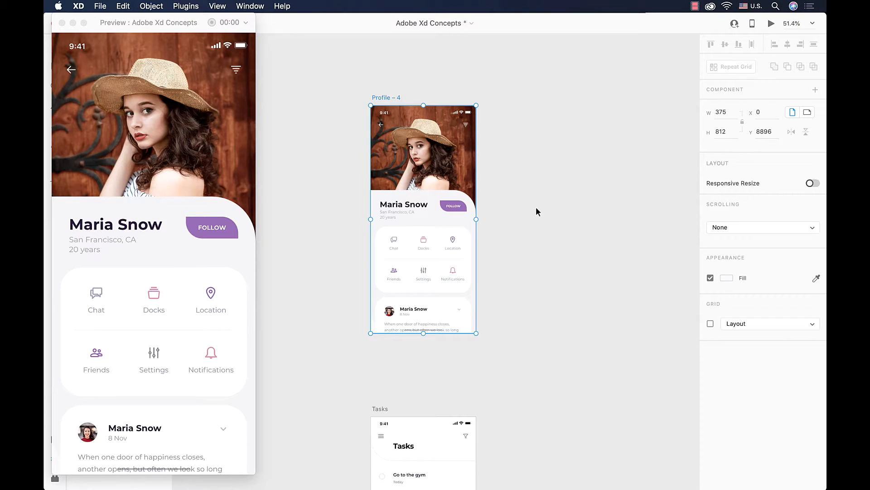
Set Profile – 4 Scrolling to Vertical and drag its height out to 950 px
click(762, 227)
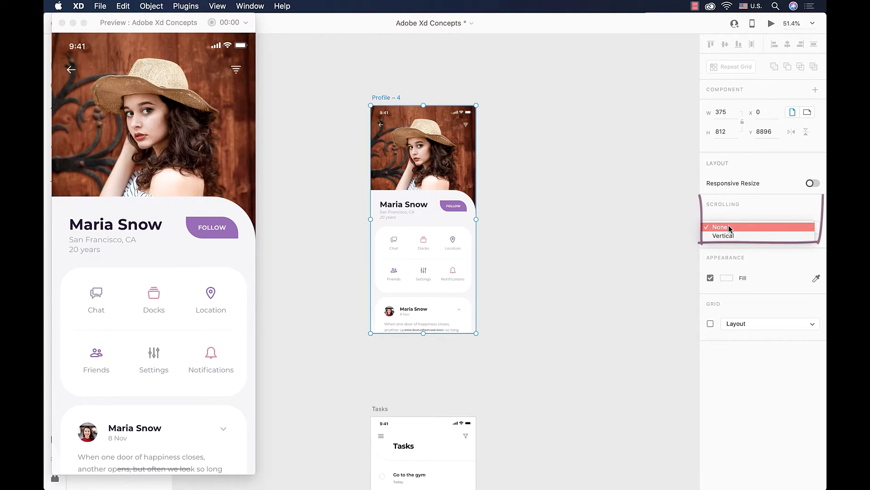
click(723, 236)
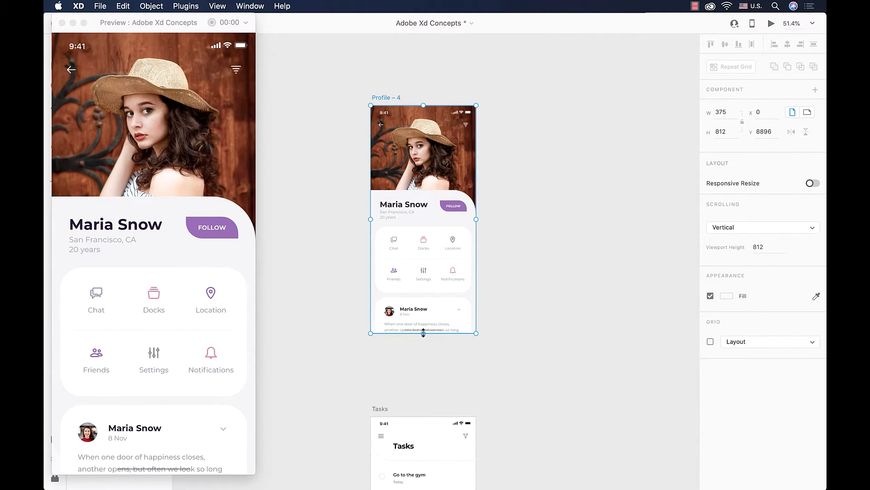
drag(423, 333, 423, 353)
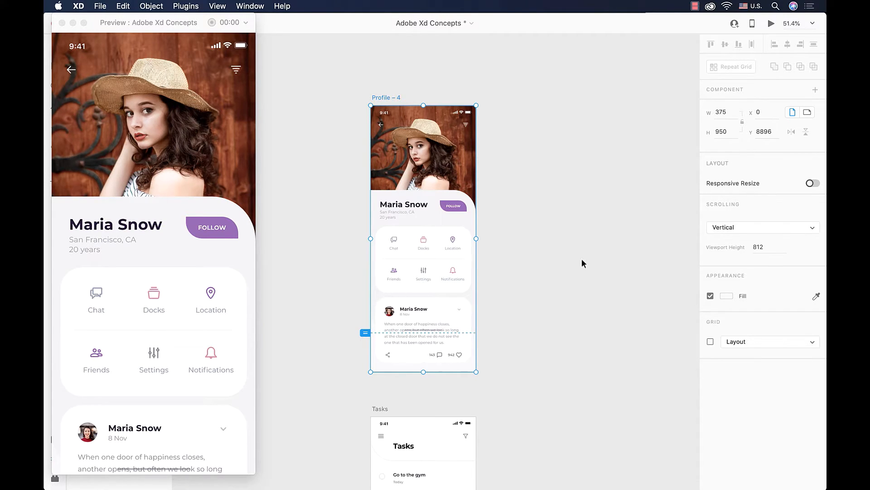
mouse_move(349, 258)
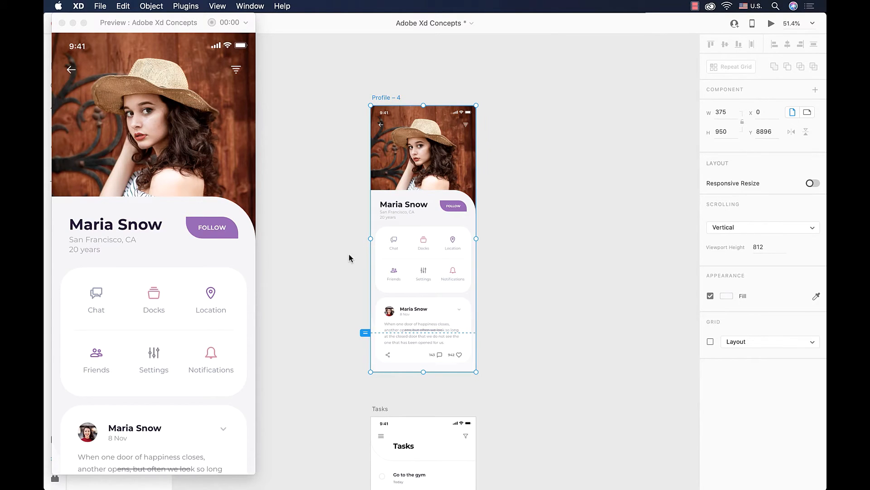
scroll(down, 3)
text(425)
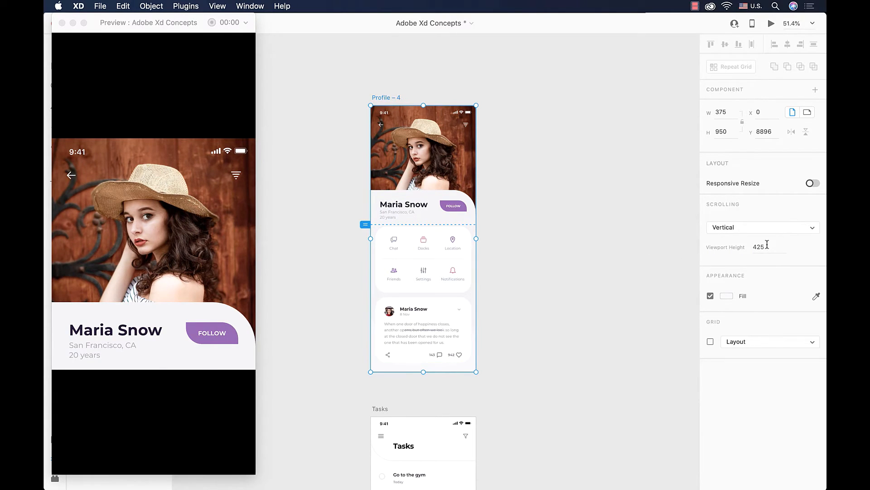
text(812)
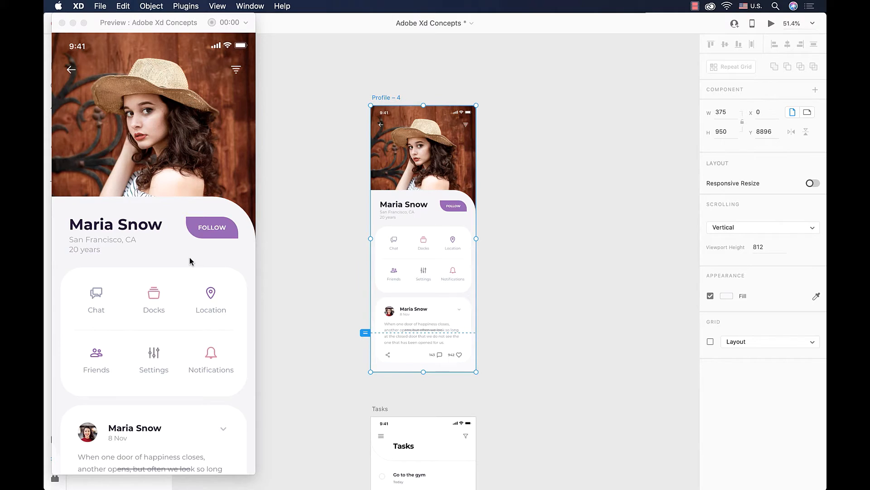
scroll(down, 3)
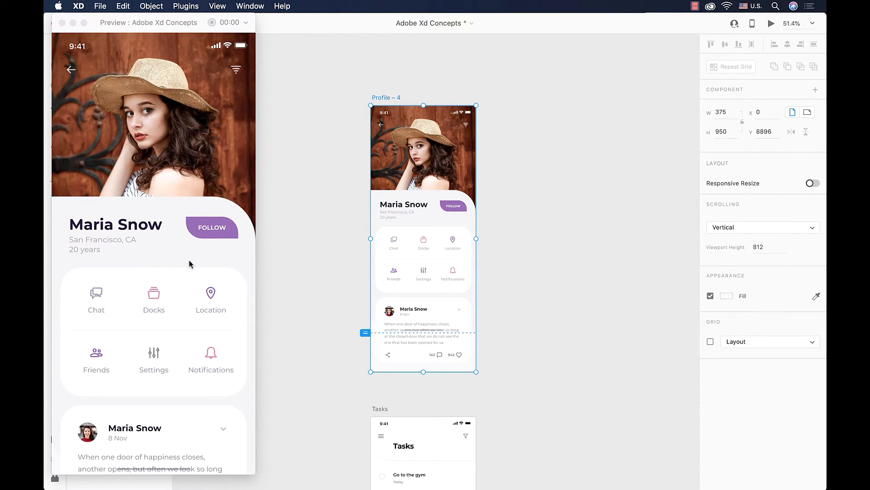
drag(299, 430, 205, 463)
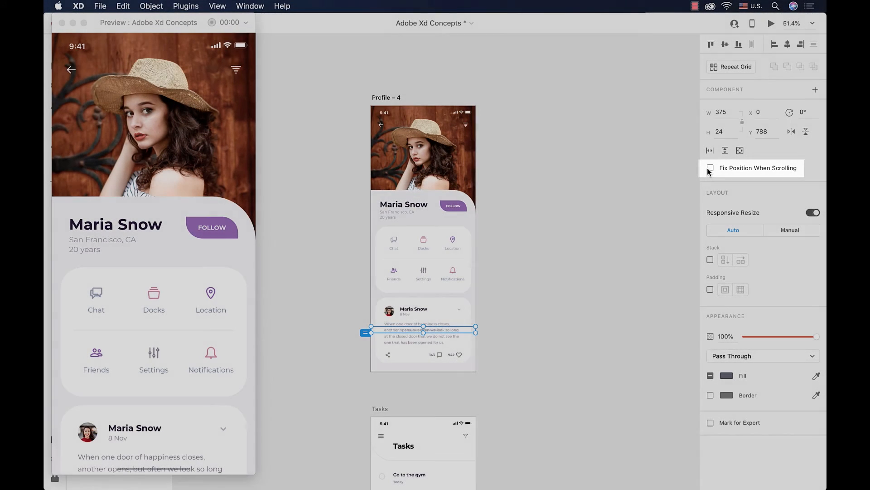
Tick Fix Position When Scrolling for the home indicator and status bar, then scroll the preview
click(710, 169)
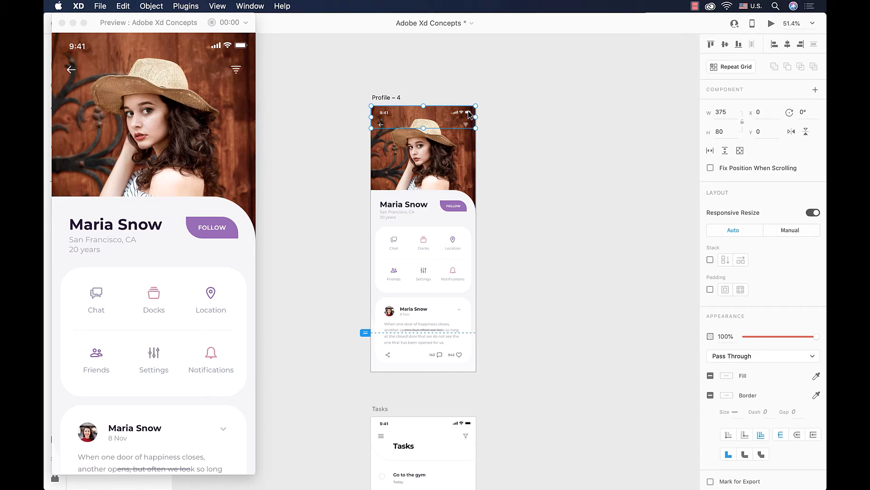
mouse_move(621, 151)
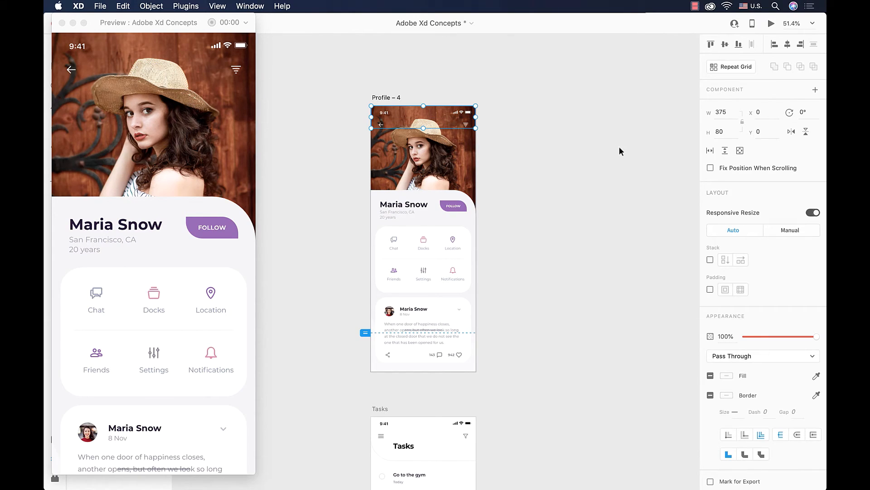
click(711, 168)
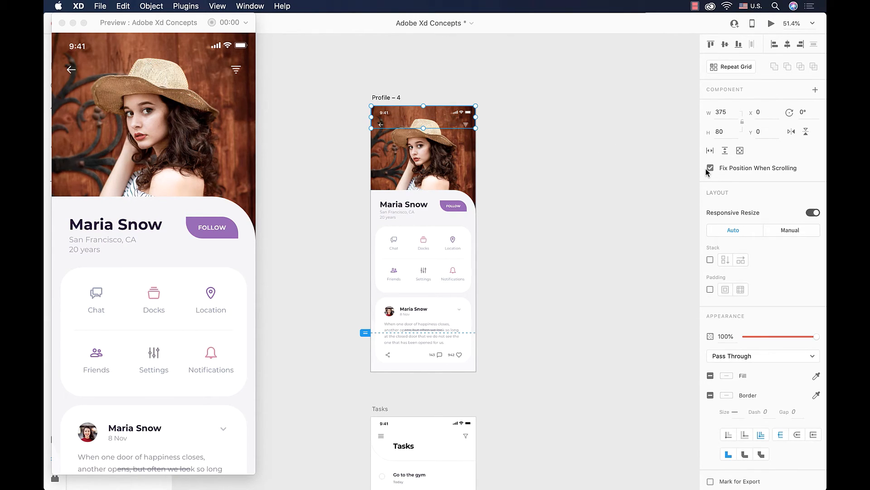
scroll(down, 3)
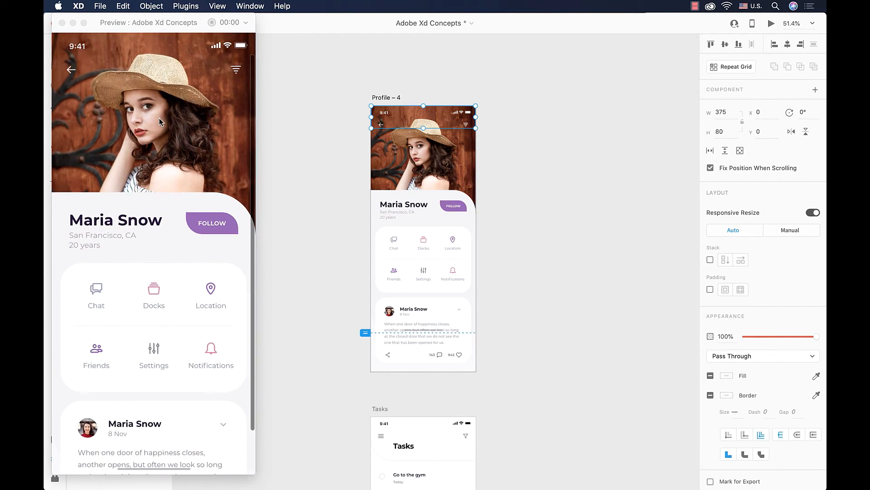
scroll(down, 3)
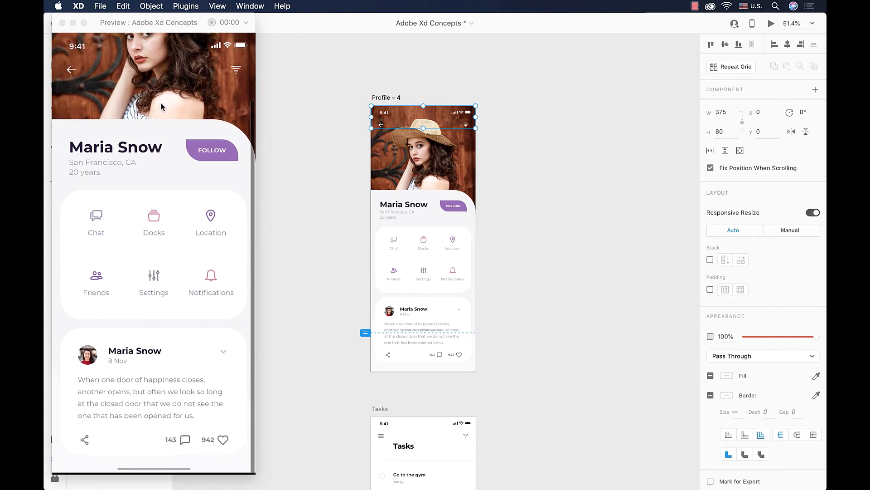